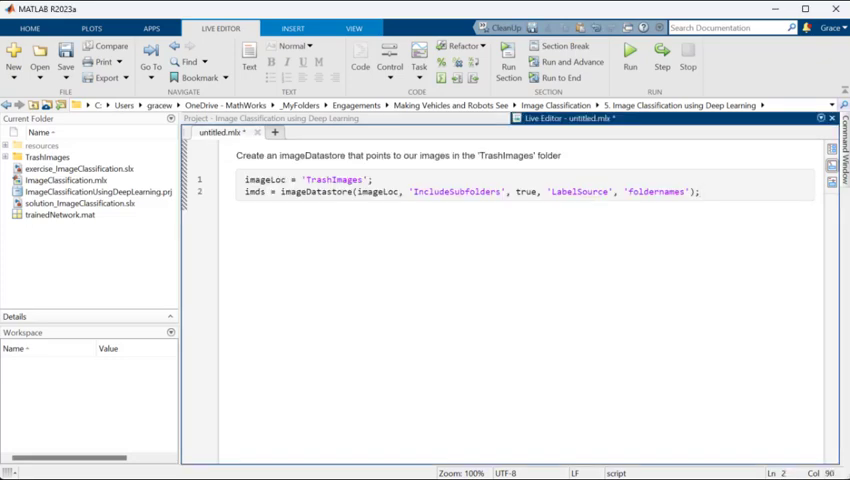
Build imds as an imageDatastore from the TrashImages folder labelled by folder name and run it
{"action": "key", "text": "Right"}
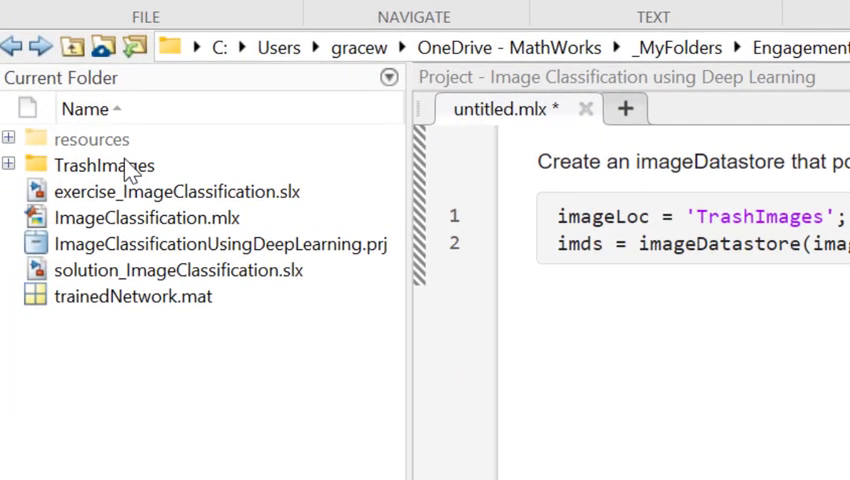
{"action": "double_click", "coordinate": [104, 165]}
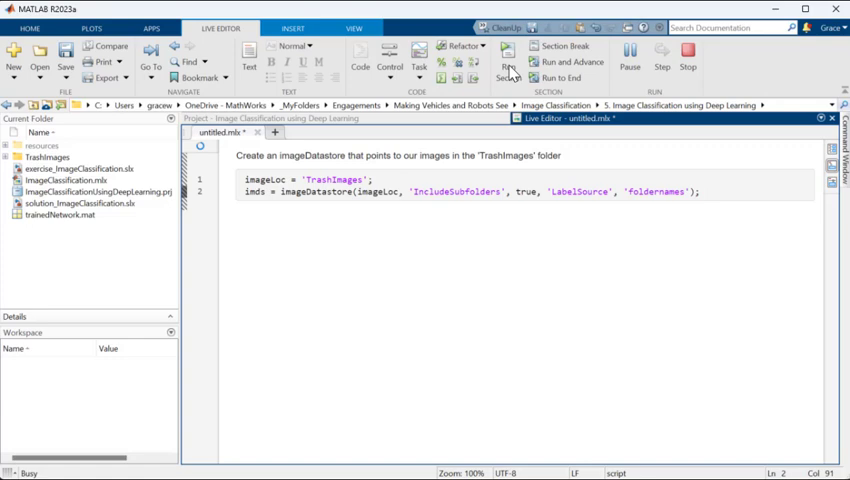
{"action": "left_click", "coordinate": [508, 58]}
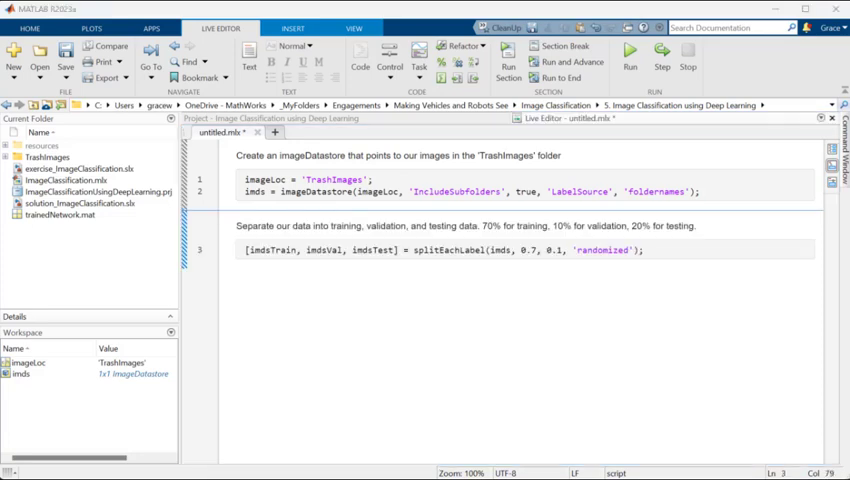
Run splitEachLabel for a 70/10/20 split and preview a training image before and after shuffling
{"action": "double_click", "coordinate": [270, 250]}
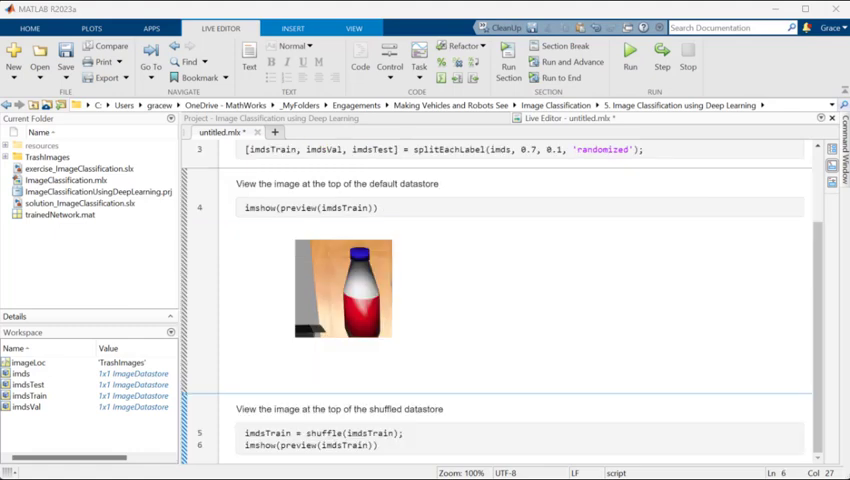
{"action": "scroll", "scroll_direction": "down", "scroll_amount": 3}
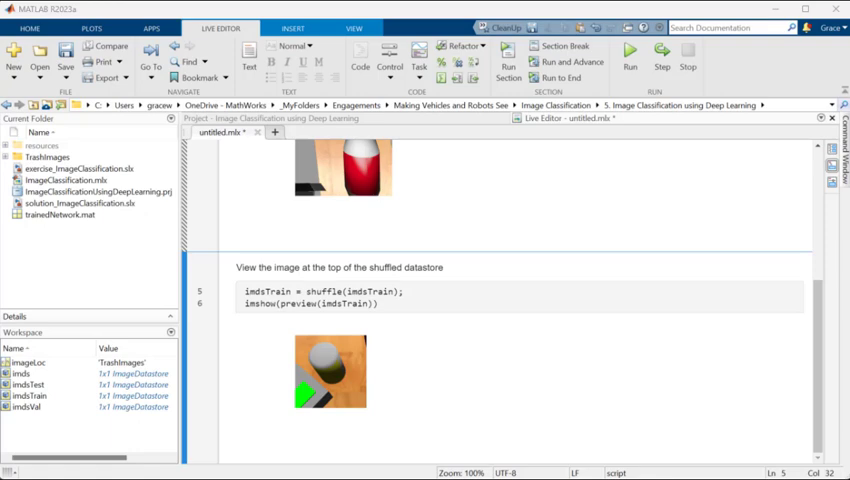
{"action": "scroll", "scroll_direction": "down", "scroll_amount": 3}
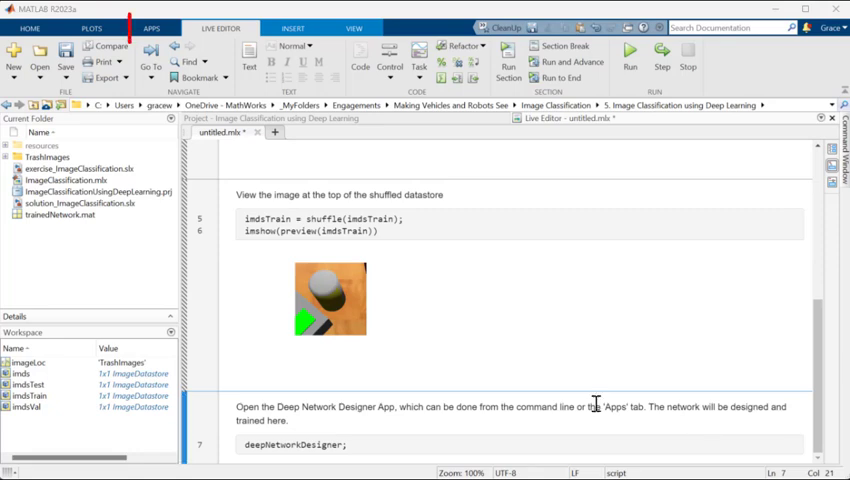
Launch Deep Network Designer from Apps and load pretrained ResNet-18 with its 71 layers
{"action": "left_click", "coordinate": [152, 27]}
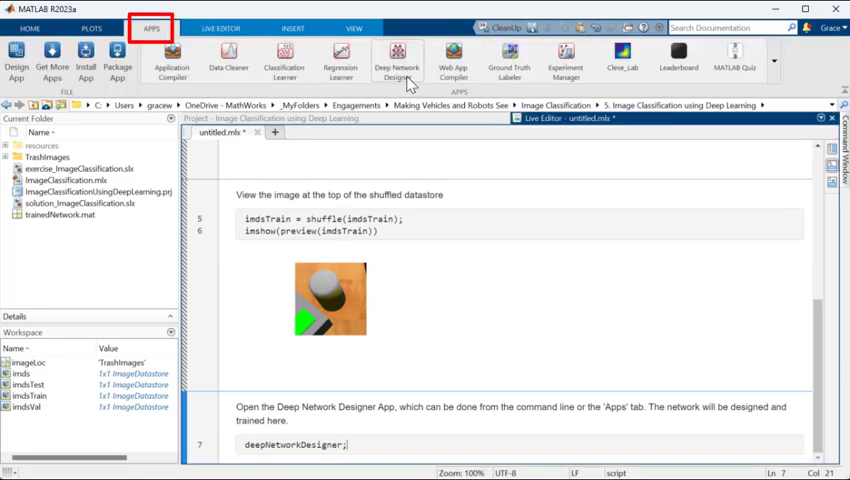
{"action": "left_click", "coordinate": [398, 60]}
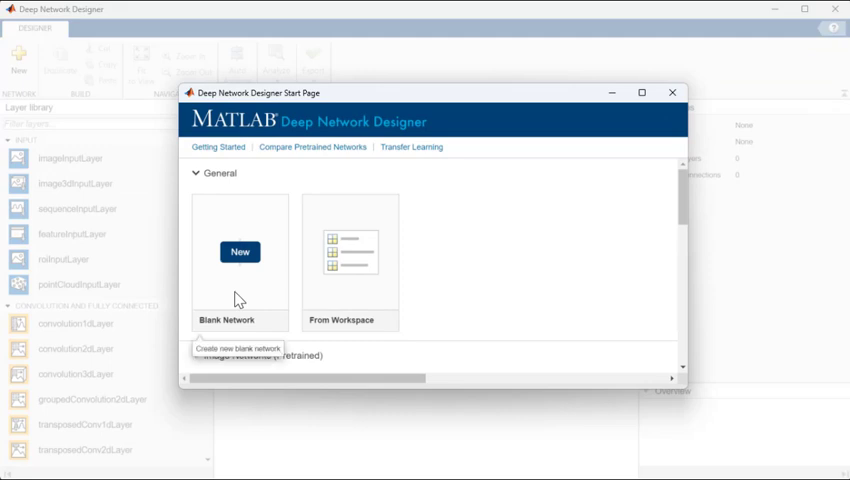
{"action": "scroll", "scroll_direction": "down", "scroll_amount": 3}
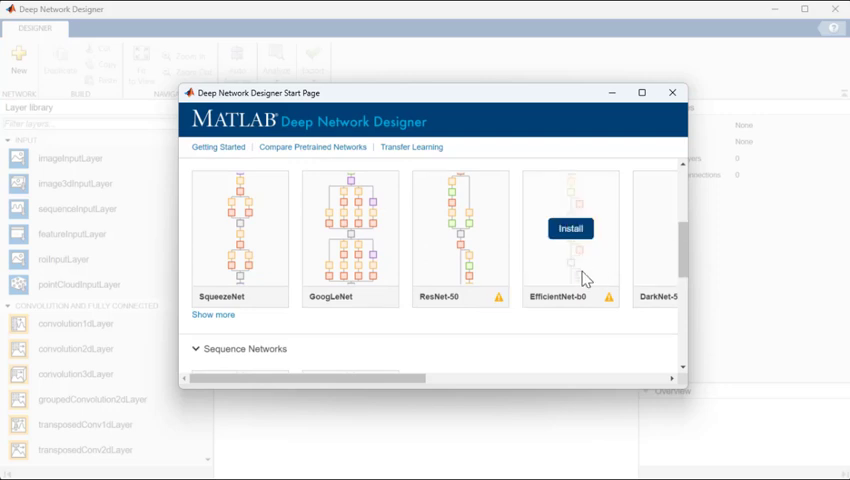
{"action": "scroll", "scroll_direction": "down", "scroll_amount": 3}
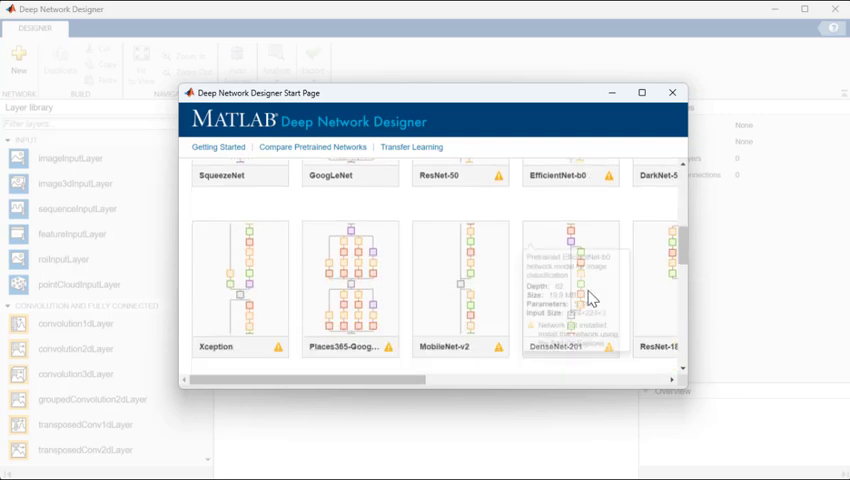
{"action": "scroll", "scroll_direction": "right", "scroll_amount": 3}
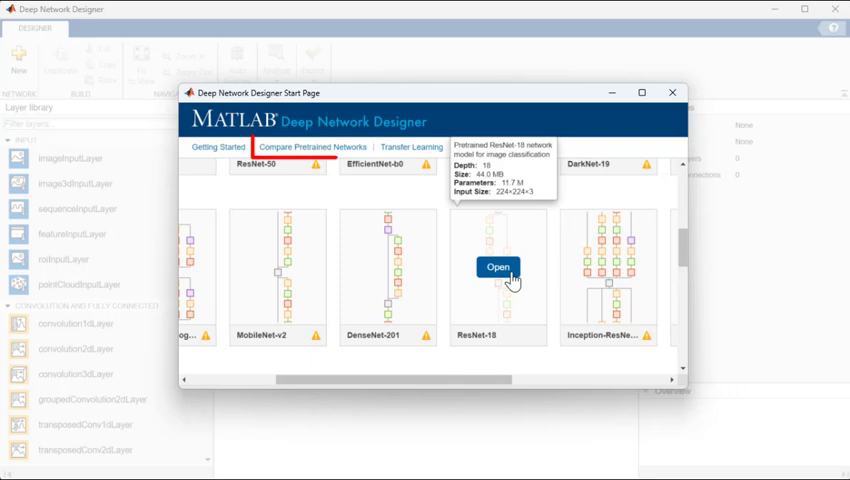
{"action": "left_click", "coordinate": [310, 147]}
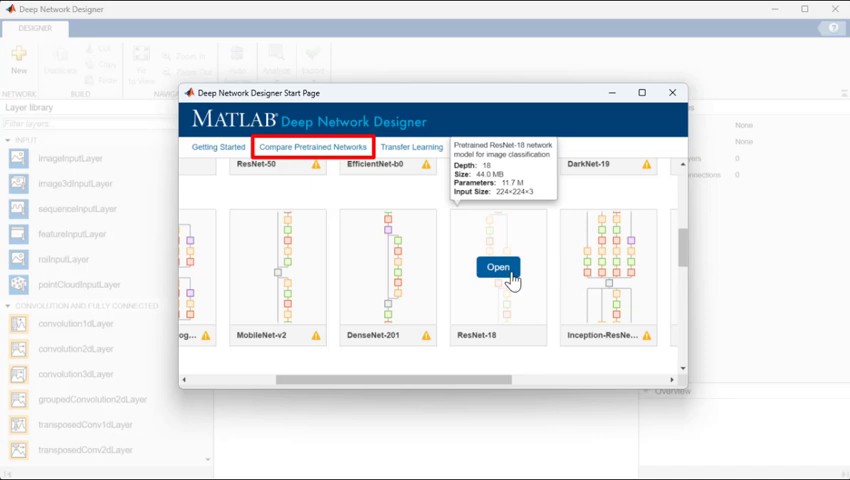
{"action": "left_click", "coordinate": [497, 267]}
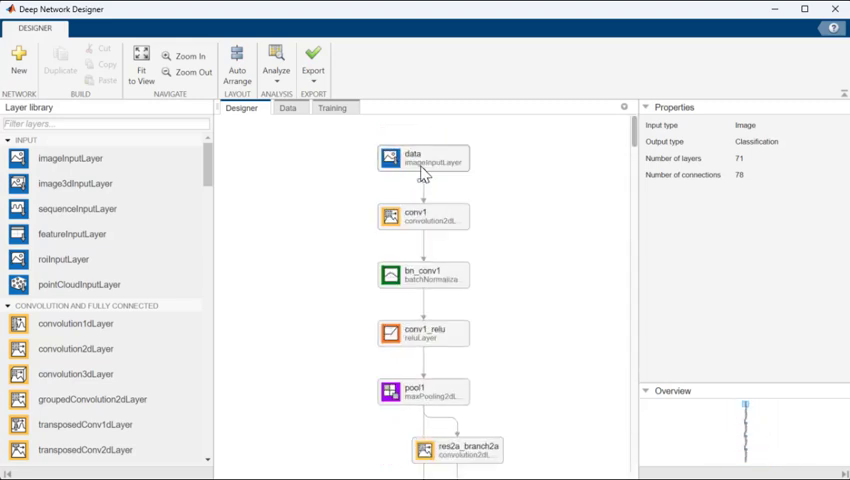
{"action": "left_click", "coordinate": [423, 158]}
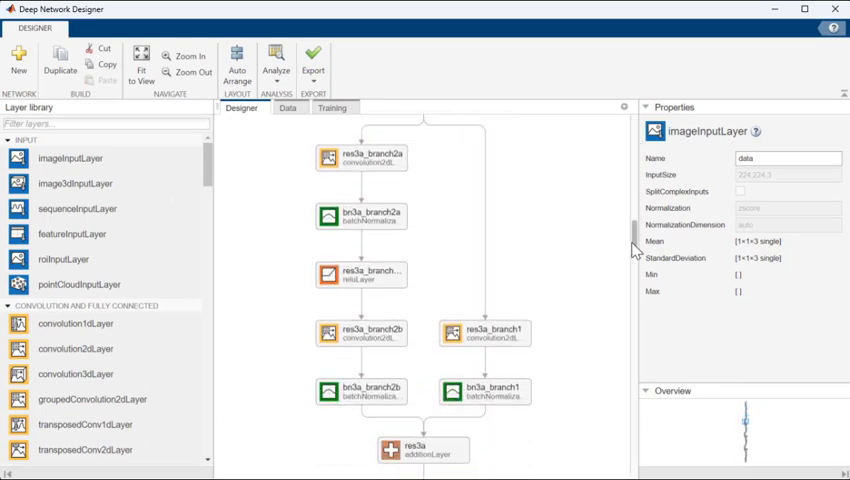
{"action": "scroll", "scroll_direction": "down", "scroll_amount": 3}
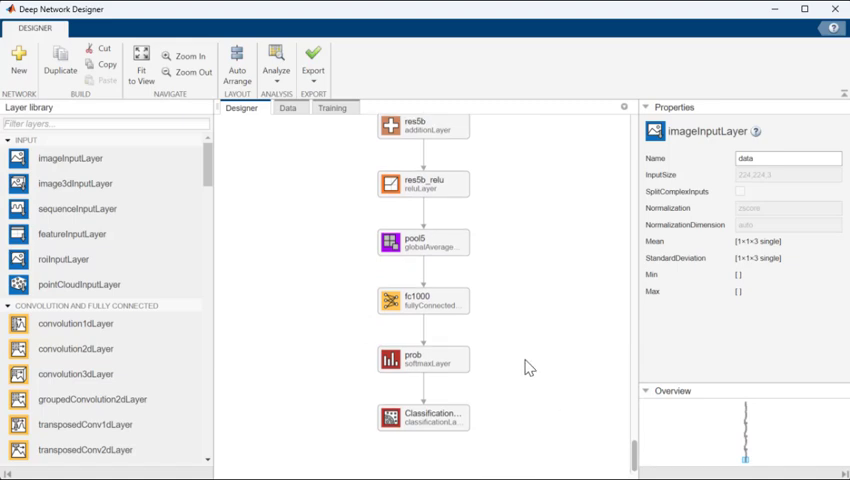
Set the new fc layer's OutputSize to 3 and move to the Data view for importing images
{"action": "left_click", "coordinate": [423, 301]}
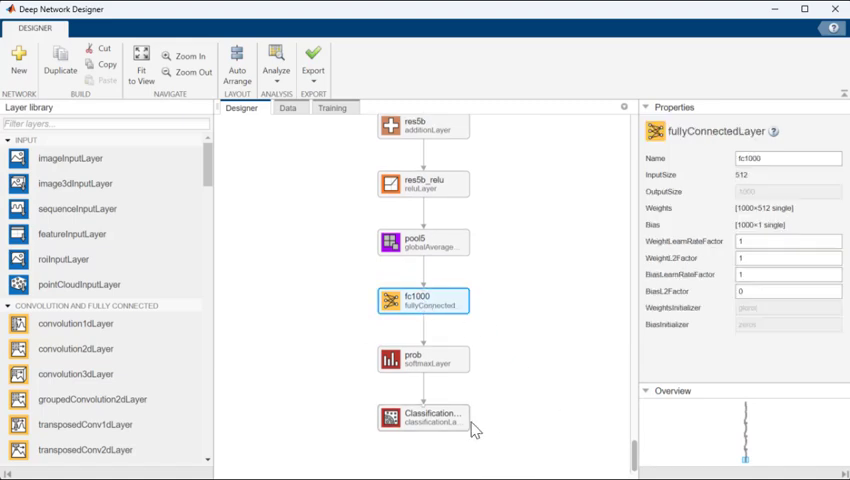
{"action": "left_click", "coordinate": [424, 416]}
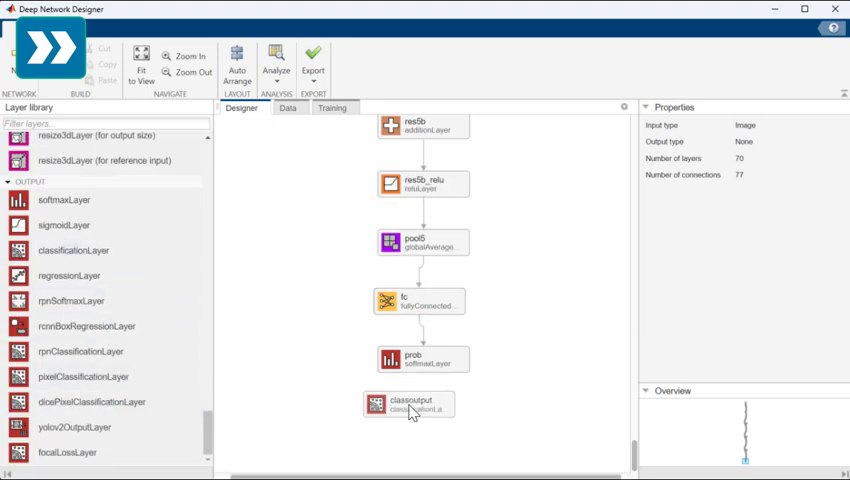
{"action": "left_click", "coordinate": [418, 302]}
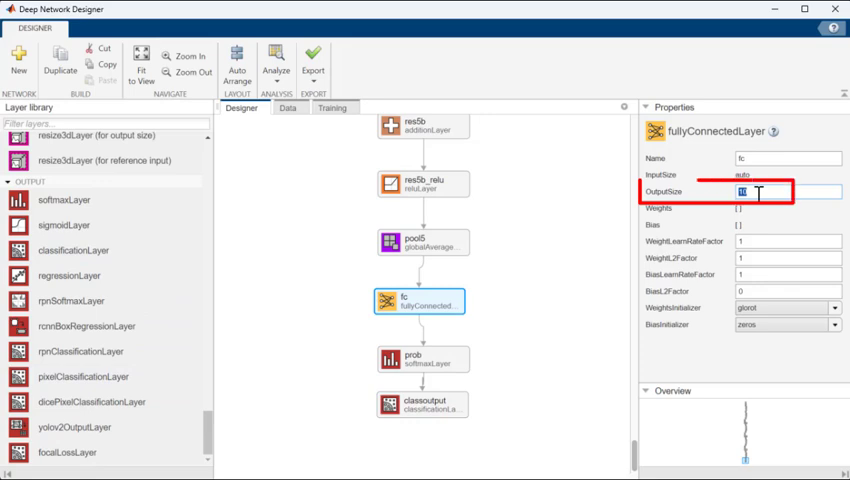
{"action": "type", "text": "3"}
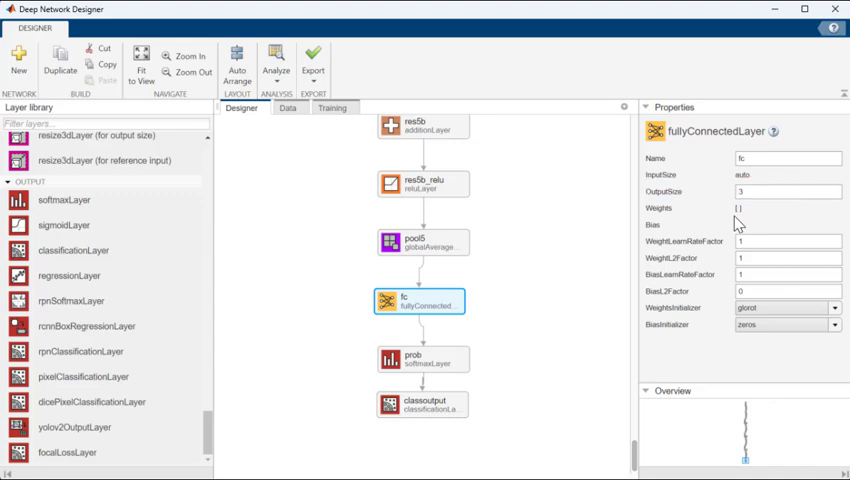
{"action": "mouse_move", "coordinate": [308, 135]}
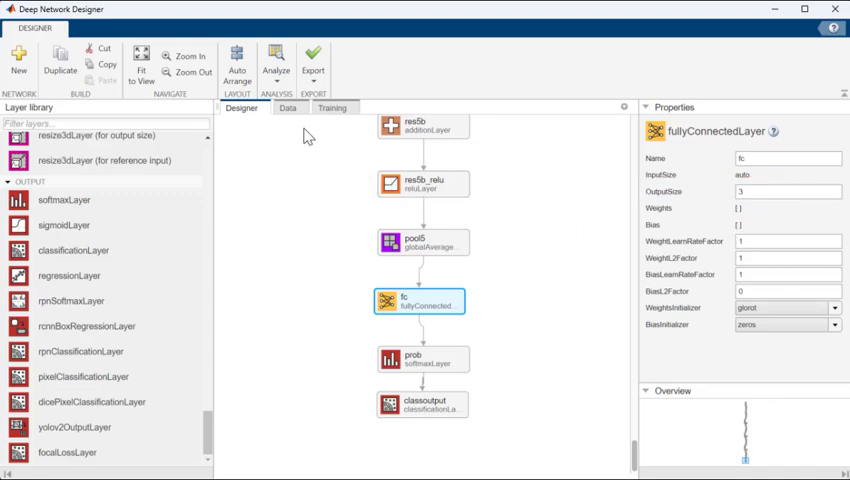
{"action": "left_click", "coordinate": [289, 107]}
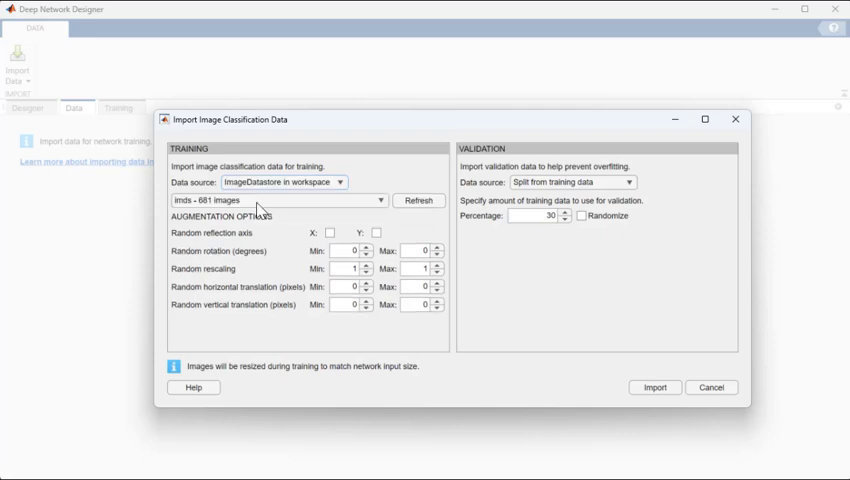
Import imdsTrain with reflection, ±90 rotation, 0.9–1.1 rescaling, ±30 translation, validated on imdsVal
{"action": "left_click", "coordinate": [271, 200]}
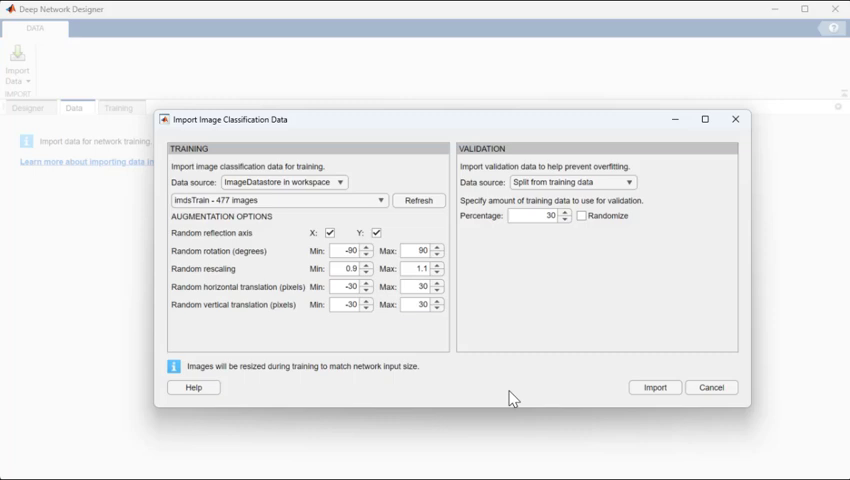
{"action": "left_click", "coordinate": [571, 182]}
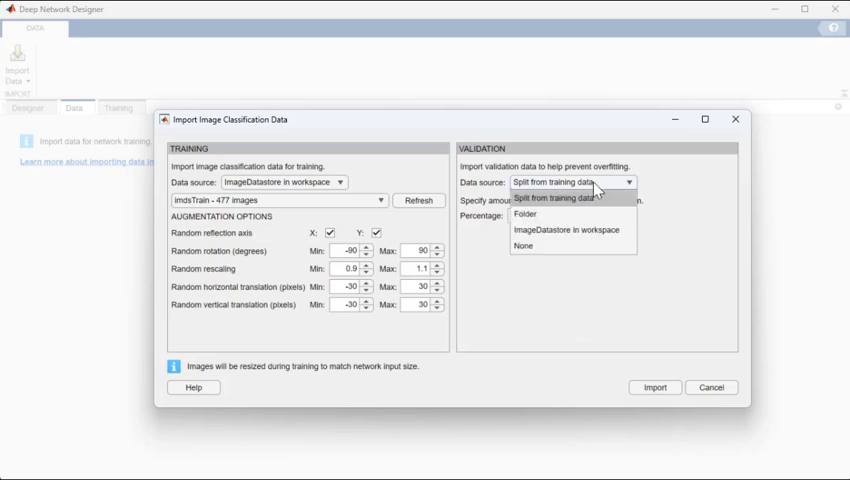
{"action": "left_click", "coordinate": [567, 228]}
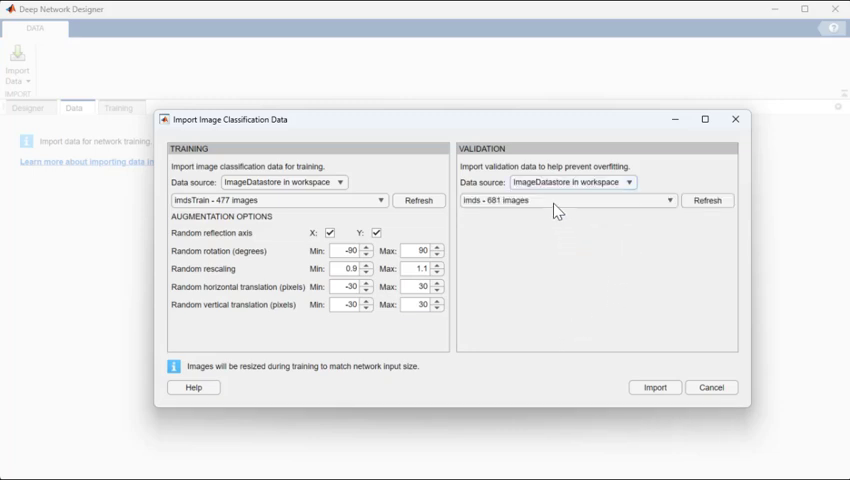
{"action": "left_click", "coordinate": [577, 200]}
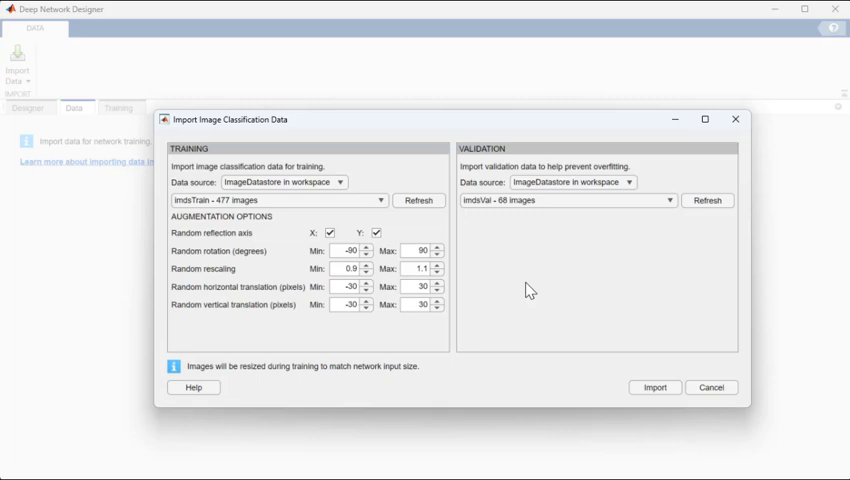
{"action": "left_click", "coordinate": [655, 387]}
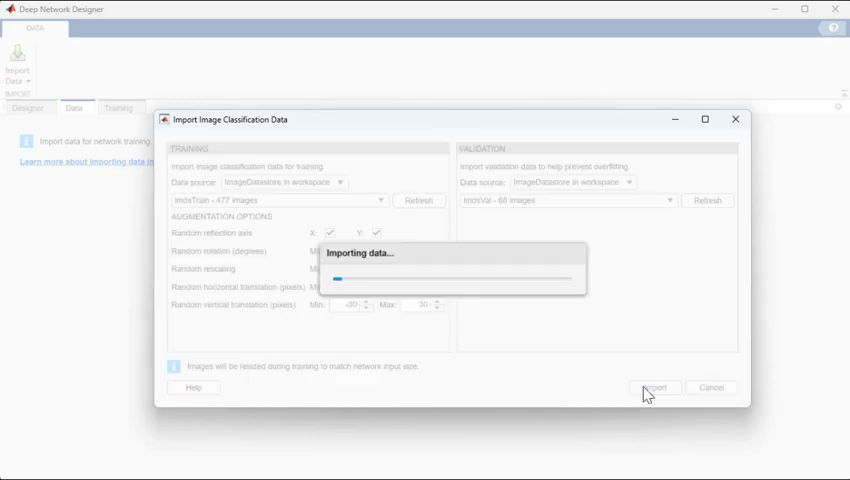
Finish importing the 477 bottle, can and detergent images and move to the Training view
{"action": "left_click", "coordinate": [655, 388]}
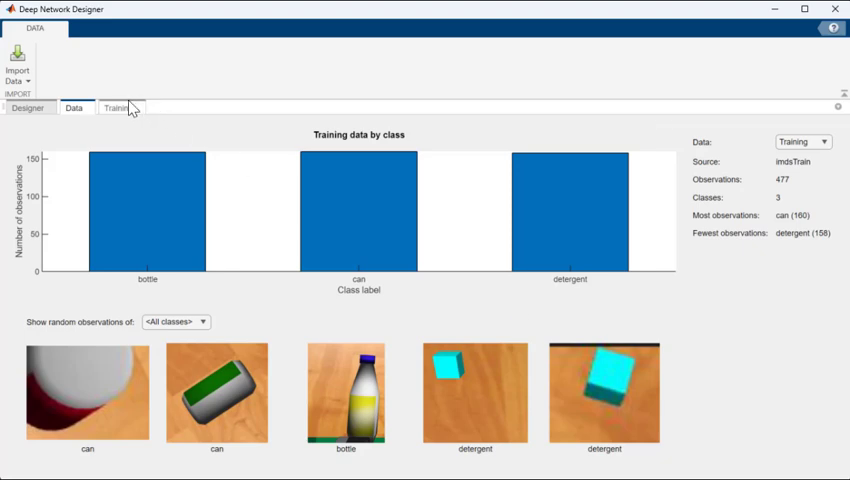
{"action": "left_click", "coordinate": [114, 108]}
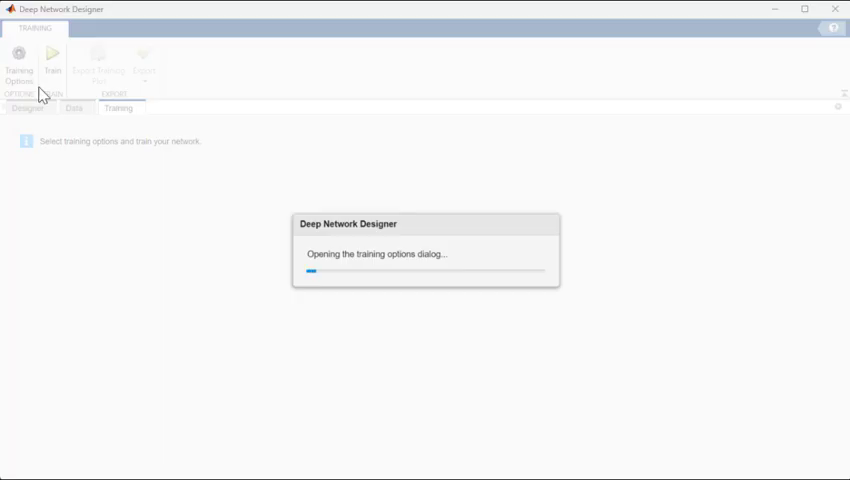
Set MaxEpochs to 5 in Training Options and train to 95.59% validation accuracy
{"action": "left_click", "coordinate": [19, 65]}
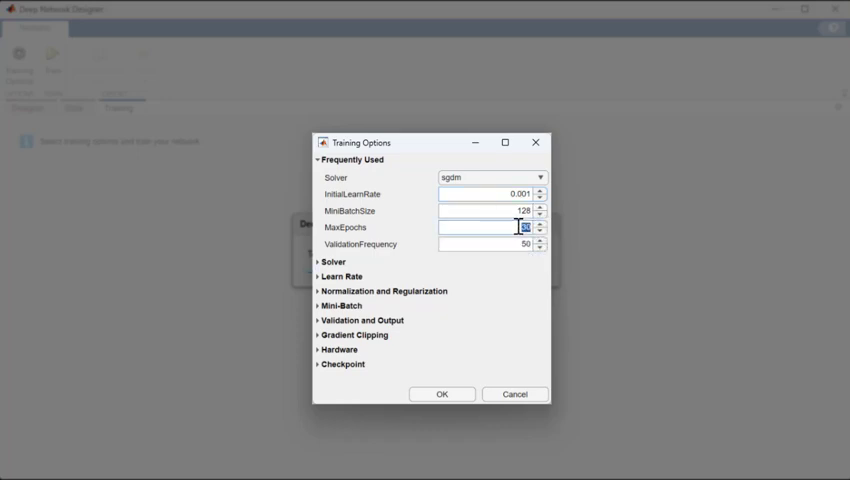
{"action": "type", "text": "5"}
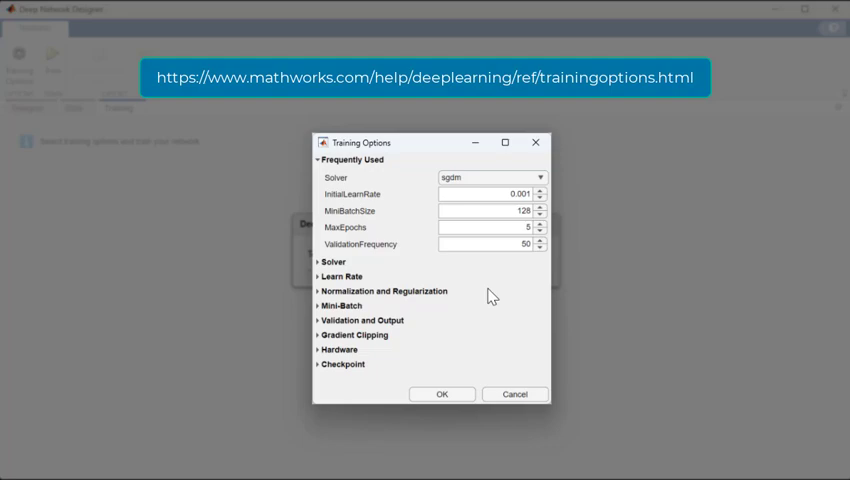
{"action": "left_click", "coordinate": [441, 393]}
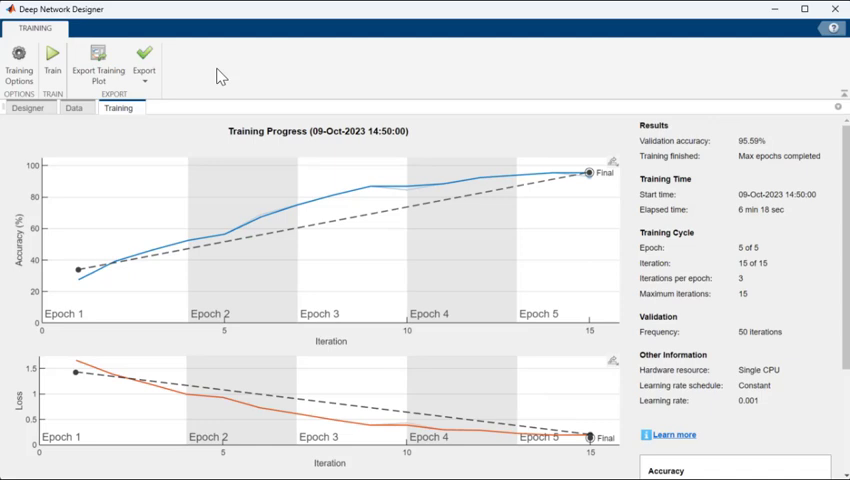
Export the trained network and results to the workspace as trainedNetwork_1
{"action": "left_click", "coordinate": [145, 65]}
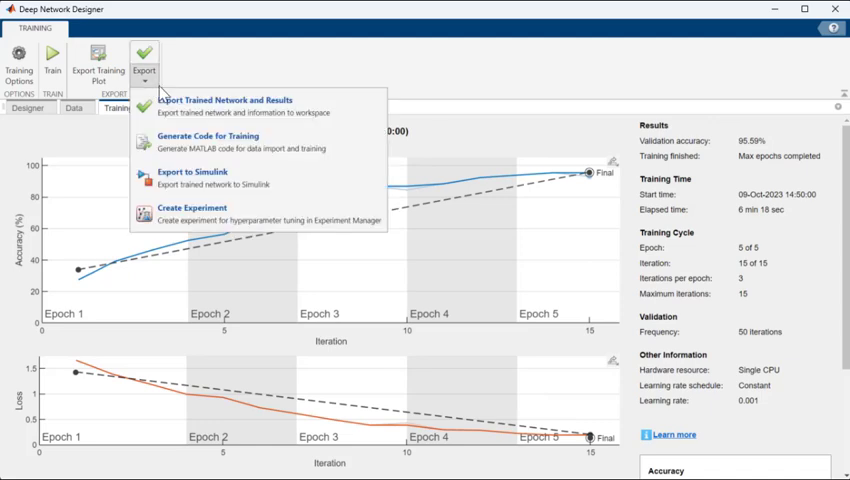
{"action": "left_click", "coordinate": [224, 104]}
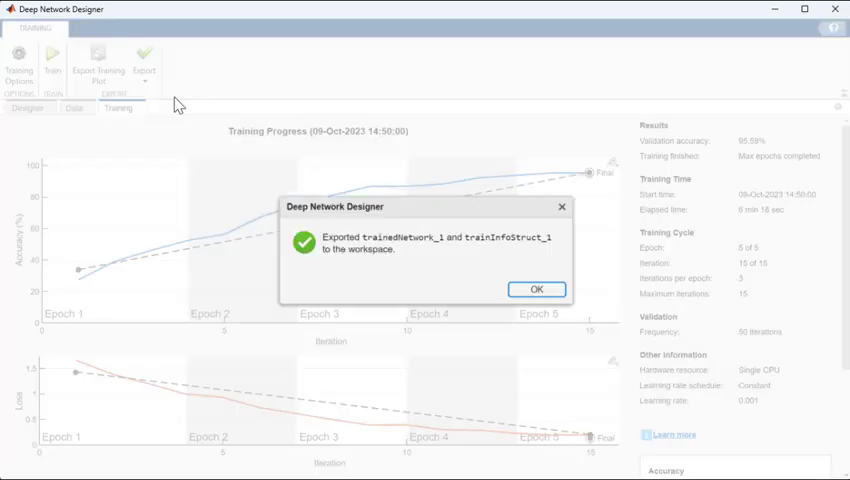
{"action": "left_click", "coordinate": [537, 289]}
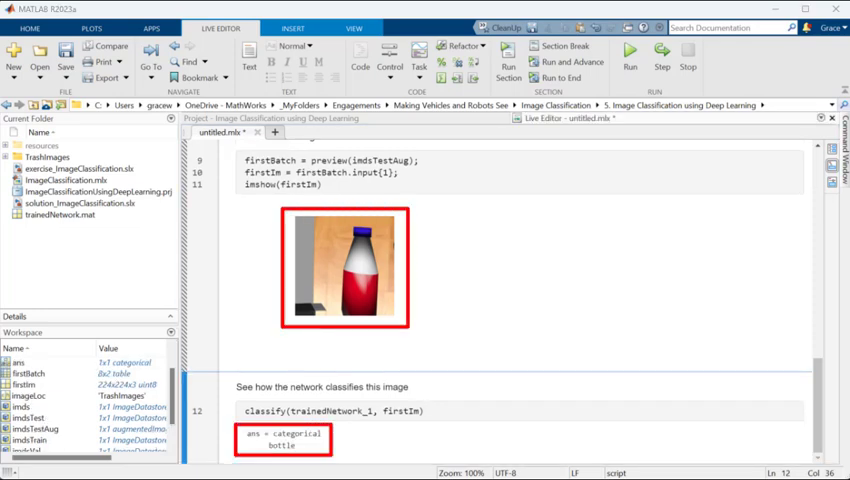
Classify all 136 test images as YPred and compute accuracy 0.9485 against imdsTest.Labels
{"action": "scroll", "scroll_direction": "down", "scroll_amount": 3}
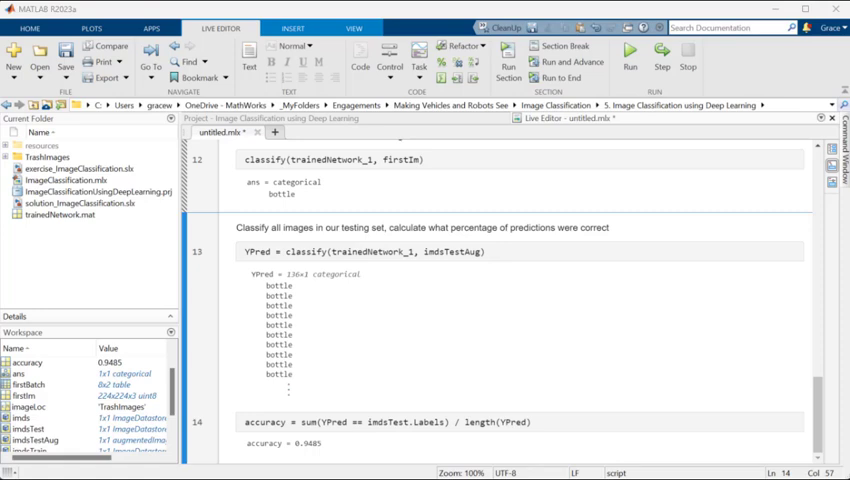
Predict the 136x3 score matrix and plot confusionchart(YPred, imdsTest.Labels)
{"action": "scroll", "scroll_direction": "down", "scroll_amount": 3}
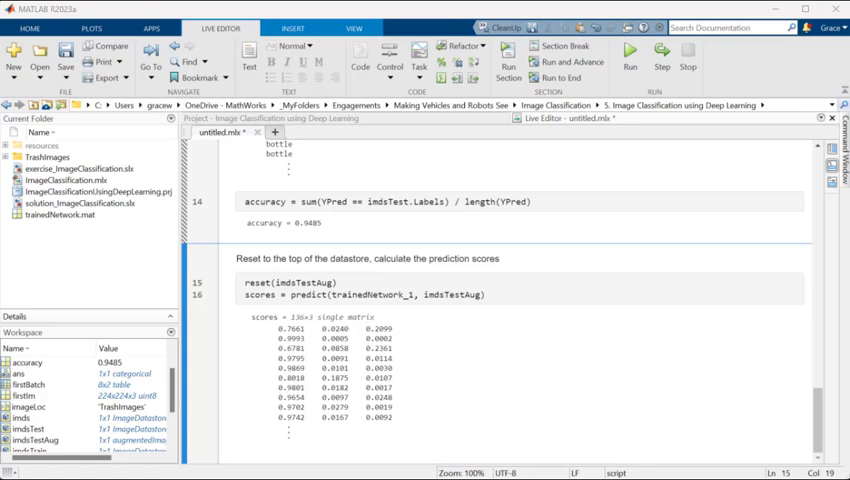
{"action": "scroll", "scroll_direction": "down", "scroll_amount": 3}
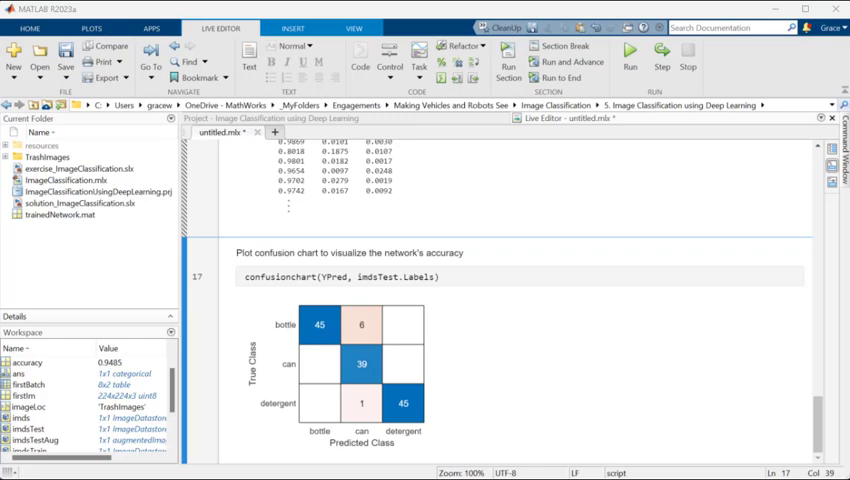